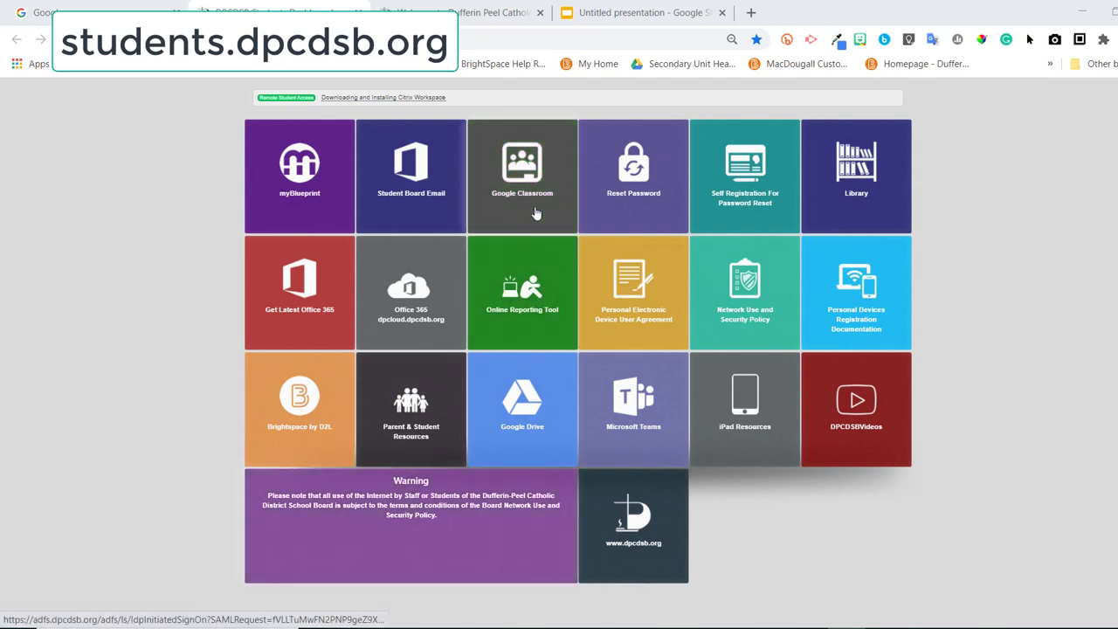
mouse_move(439, 218)
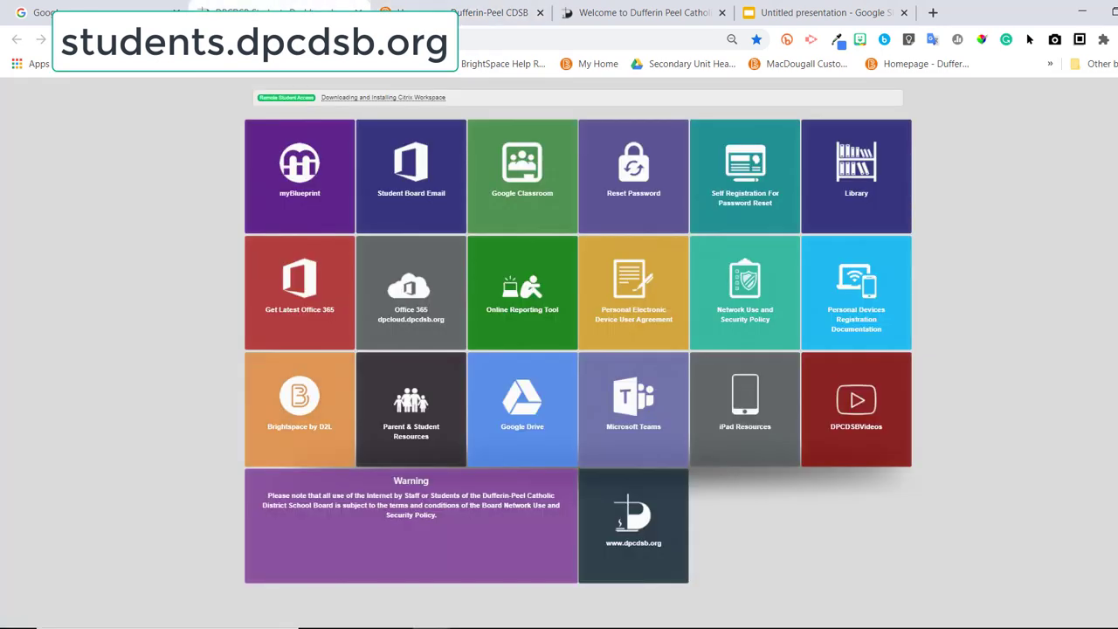
mouse_move(124, 264)
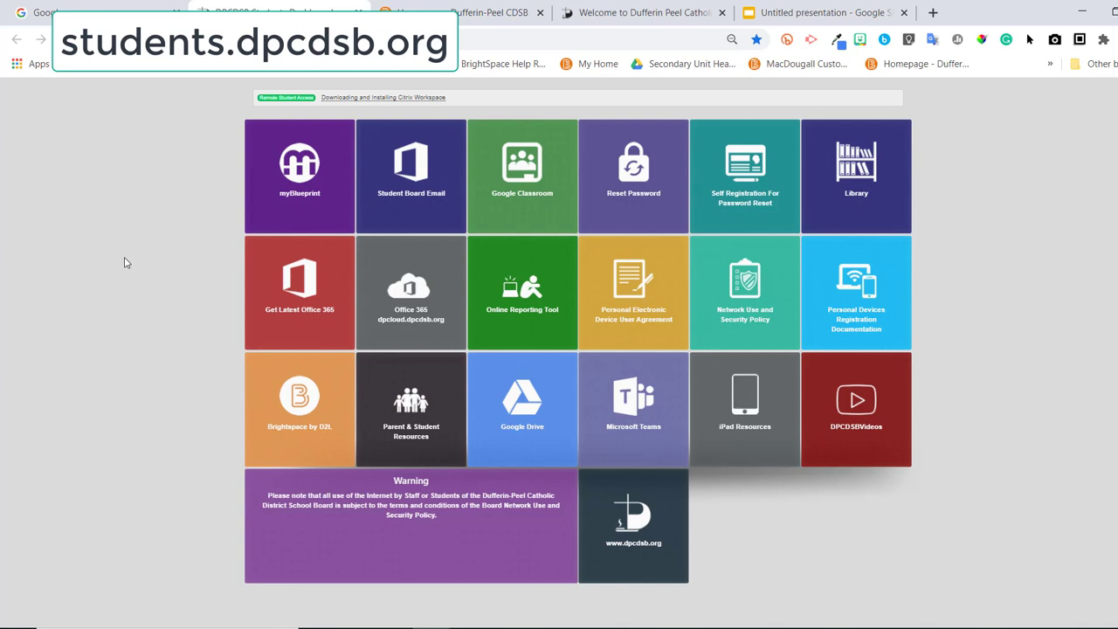
mouse_move(127, 252)
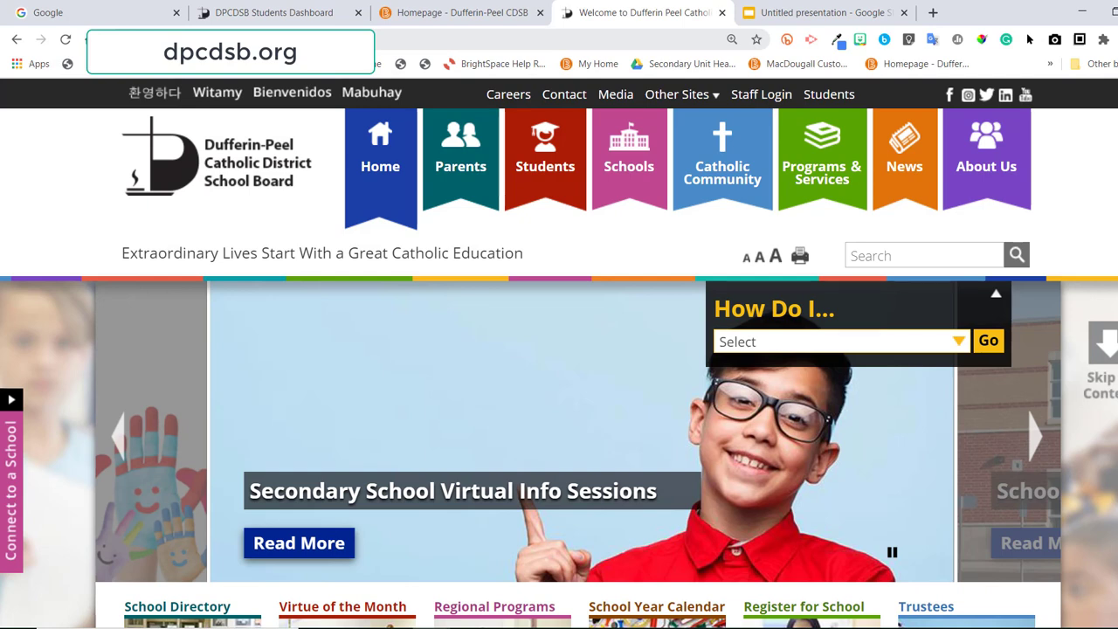
mouse_move(829, 94)
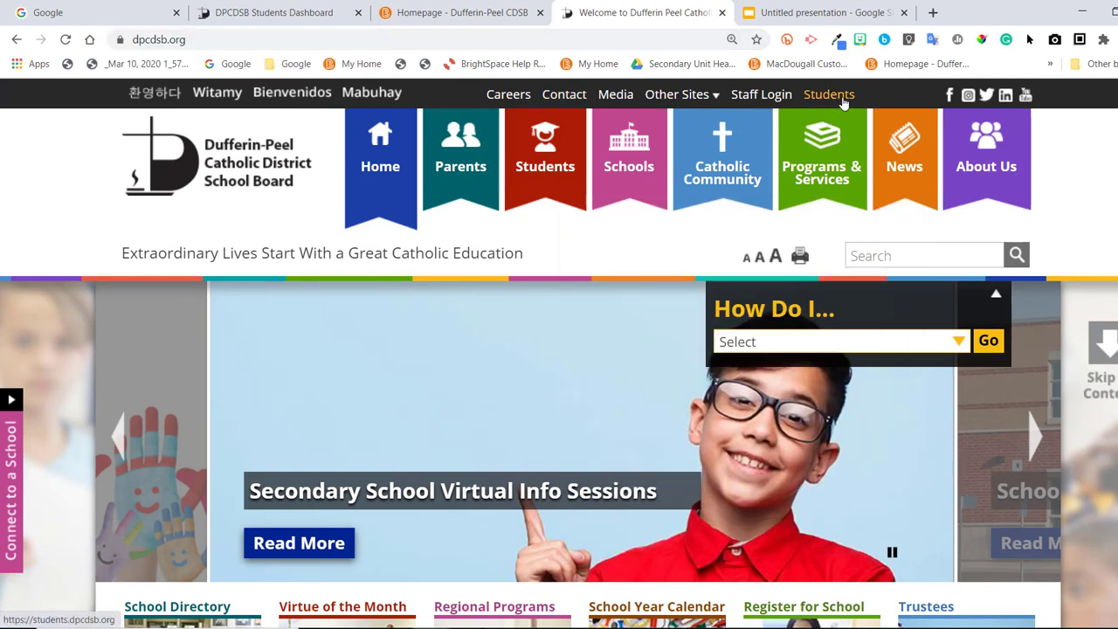
Step: Open the Students dashboard from dpcdsb.org, then return to the Untitled presentation tab
left_click(828, 94)
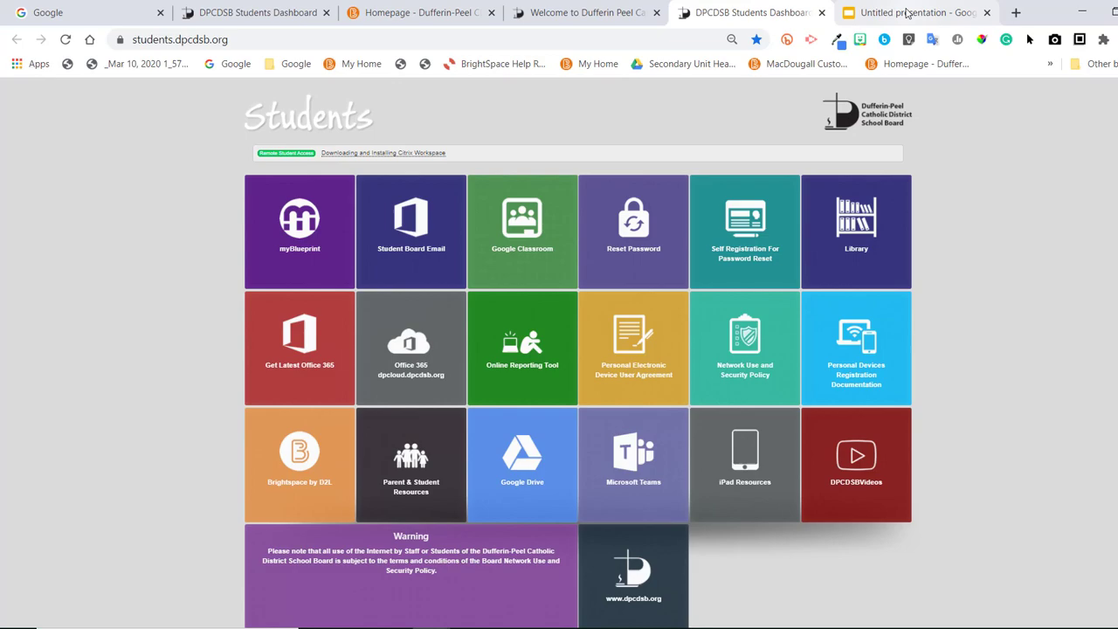
left_click(909, 12)
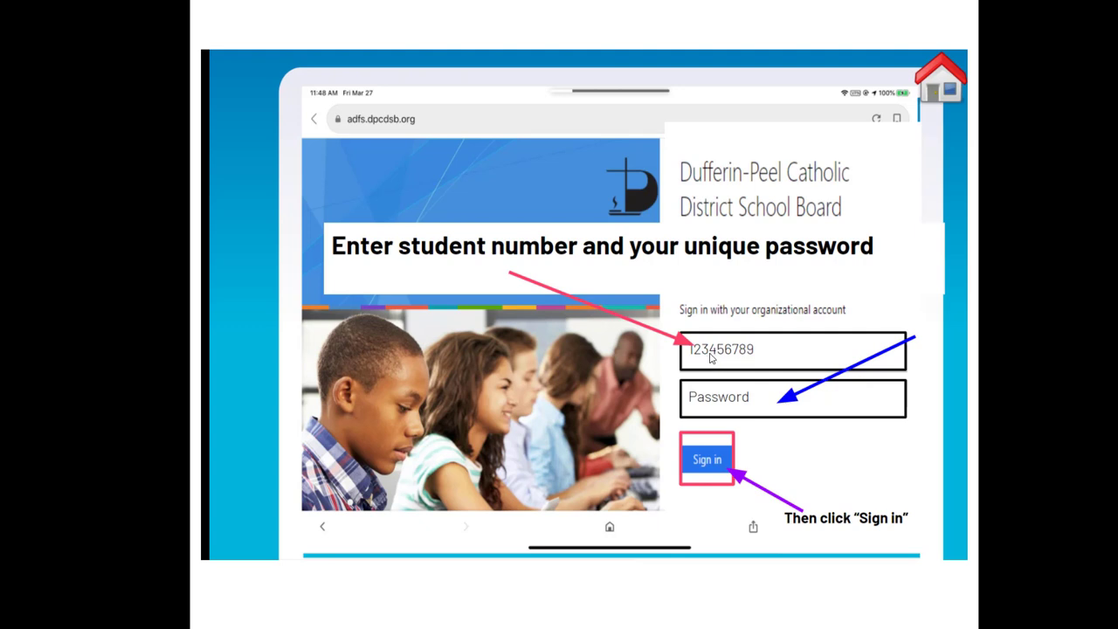
mouse_move(708, 400)
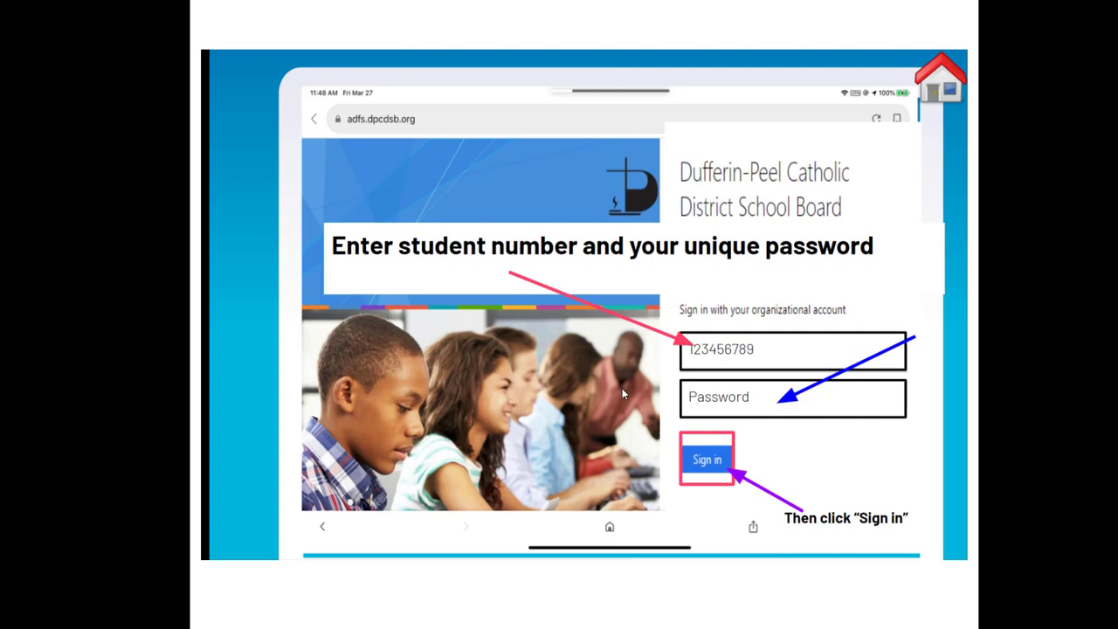
mouse_move(666, 481)
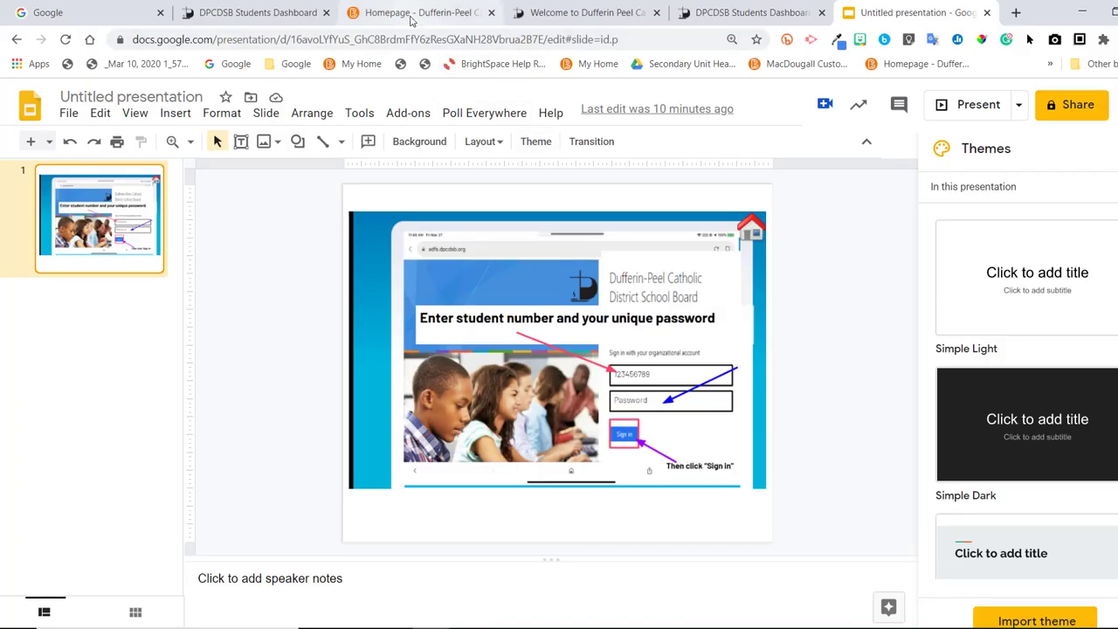
mouse_move(419, 13)
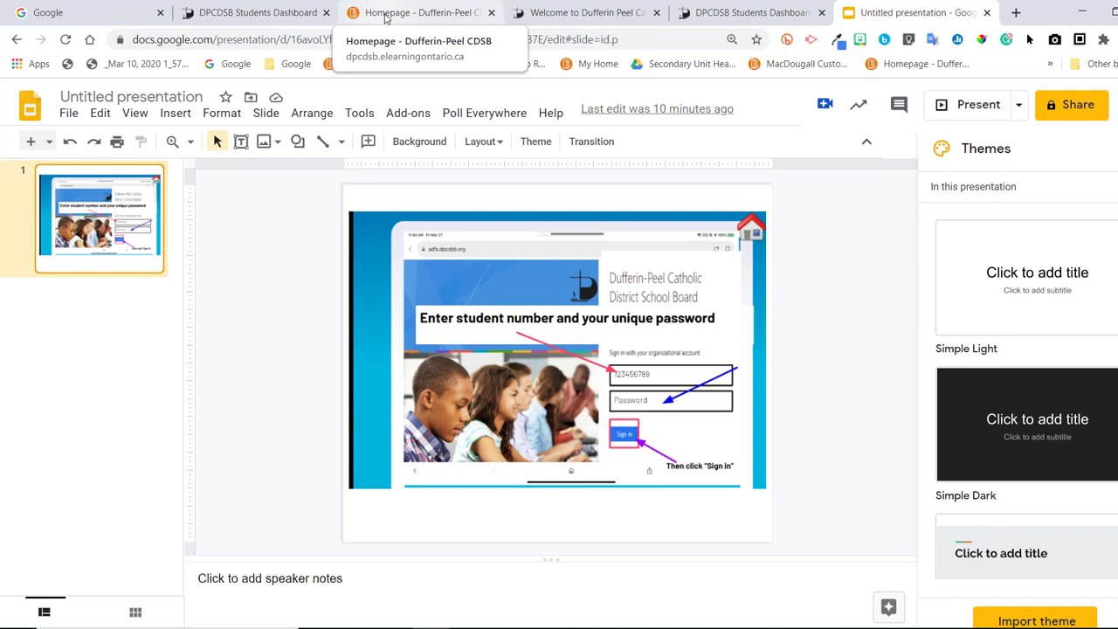
mouse_move(445, 26)
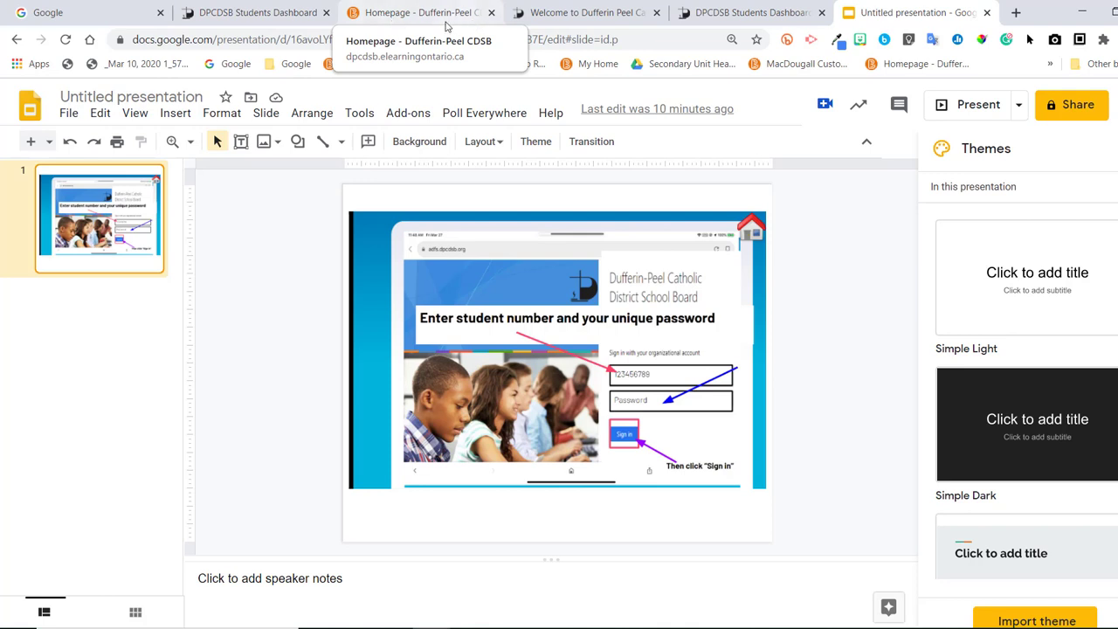
Step: Switch to the Google search homepage tab at the far left
left_click(79, 12)
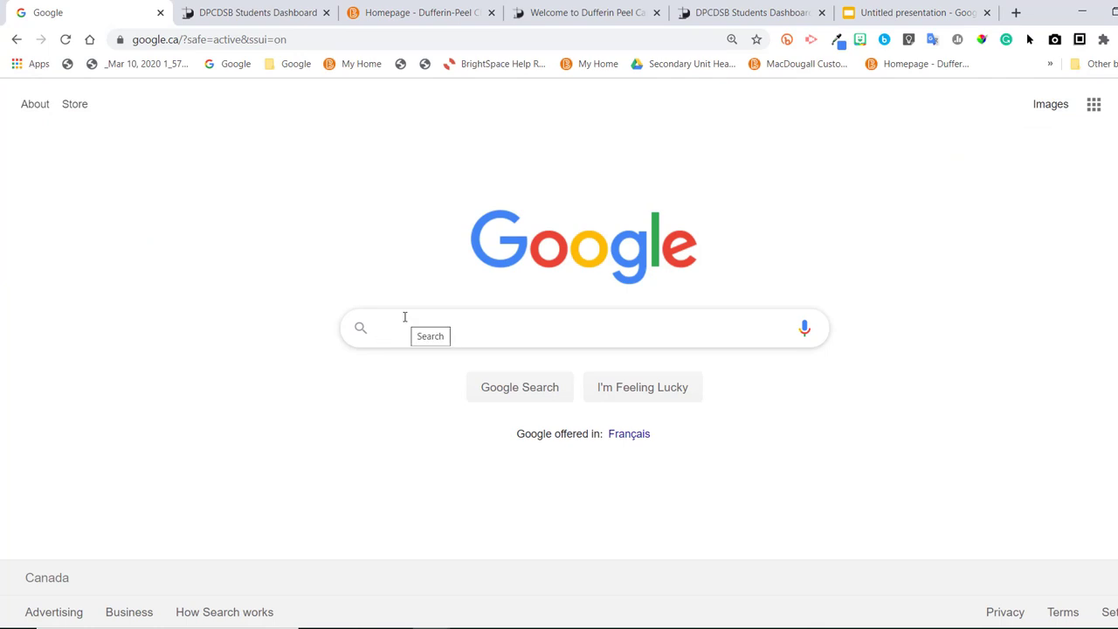
Step: Search Google for 'student dashboard dpcdsb' and open the DPCDSB Students Dashboard result
type("student dashboard")
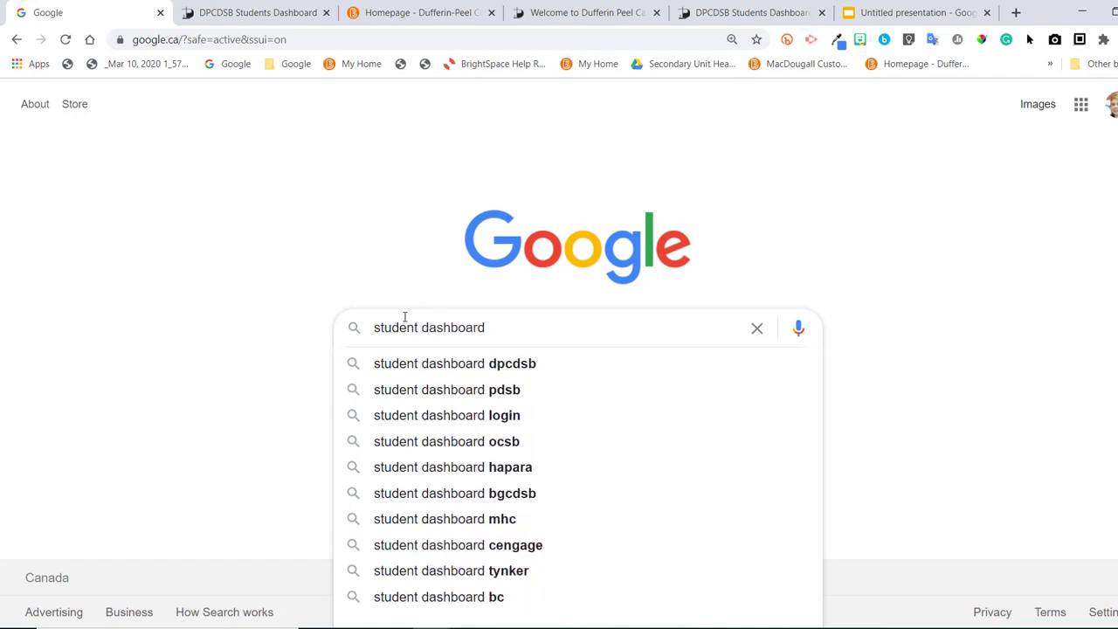
left_click(455, 363)
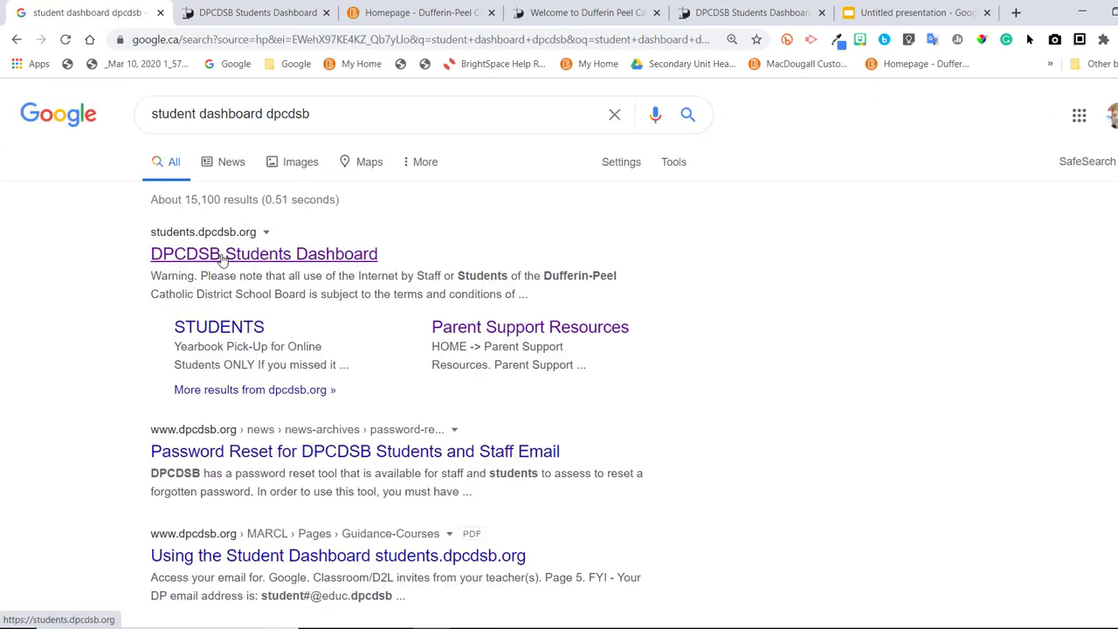
left_click(263, 253)
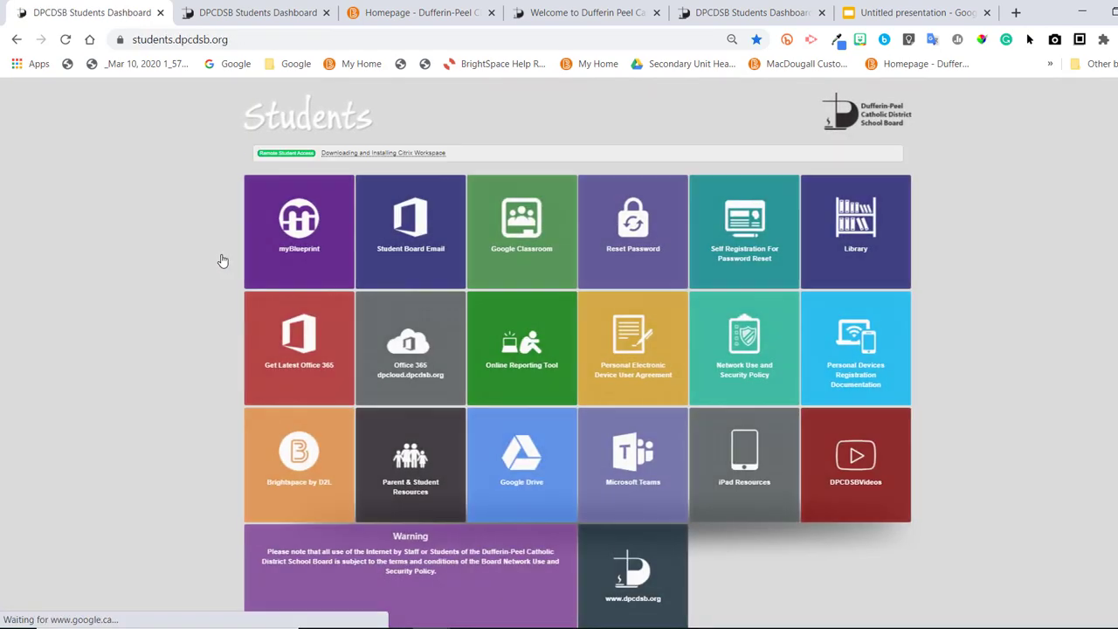
Step: Return to the Untitled presentation and present the sign-in slide full screen
left_click(912, 12)
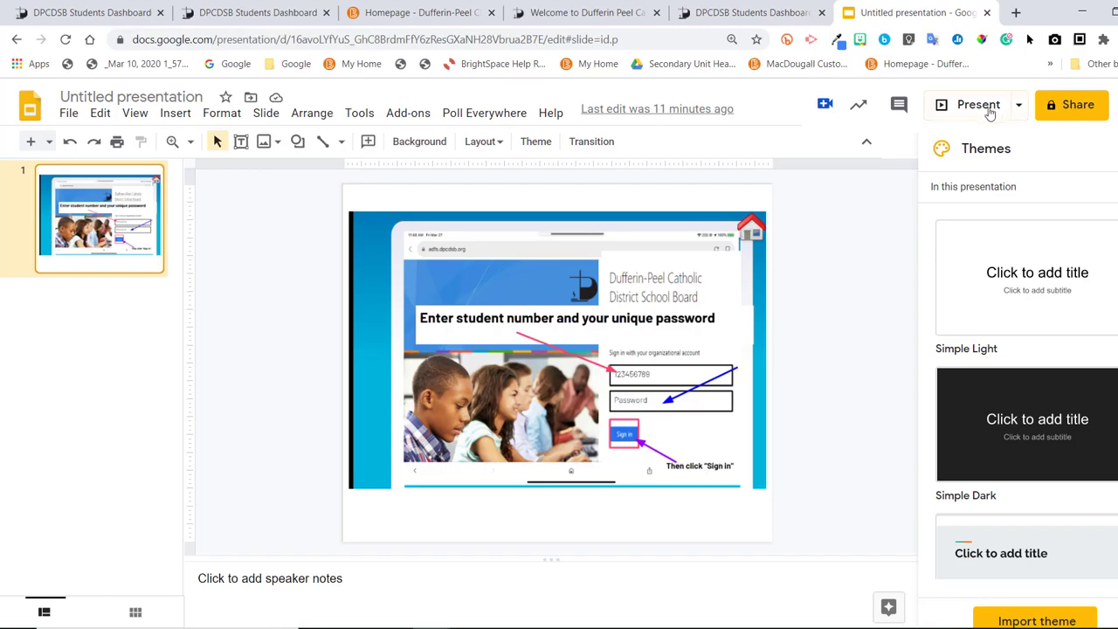
left_click(978, 104)
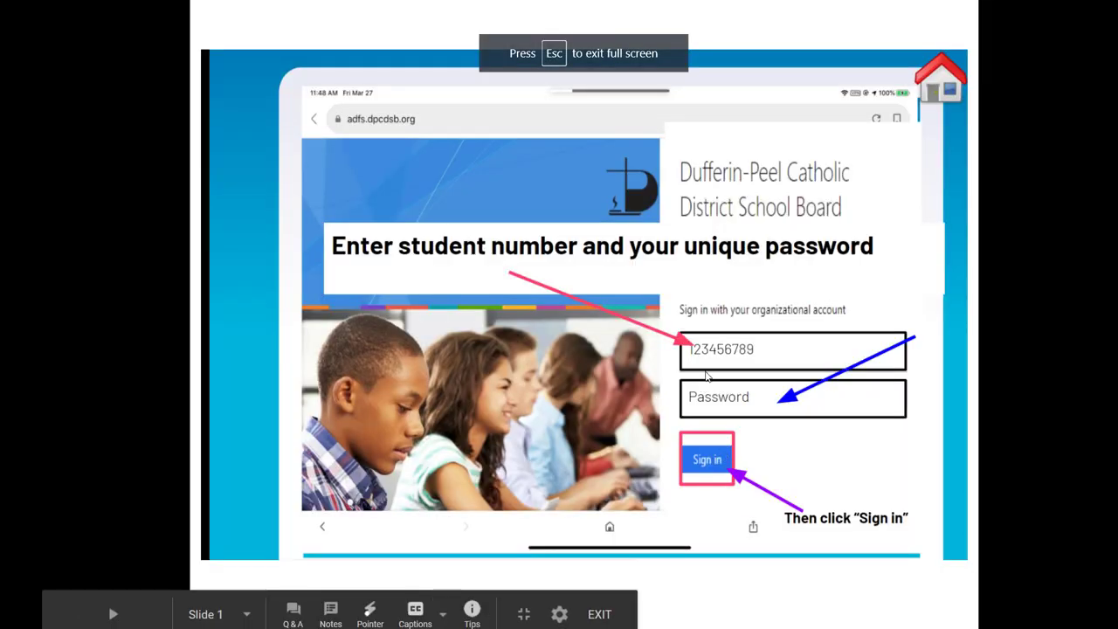
mouse_move(690, 417)
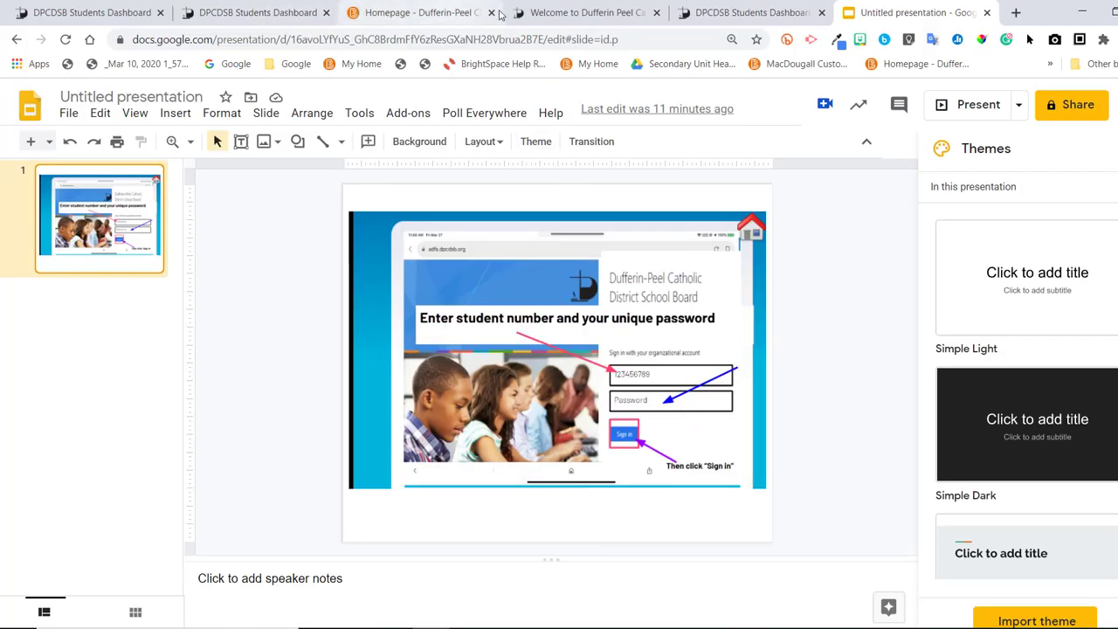
Step: Switch to the DPCDSB Students Dashboard tab showing the Reset Password tiles
left_click(742, 13)
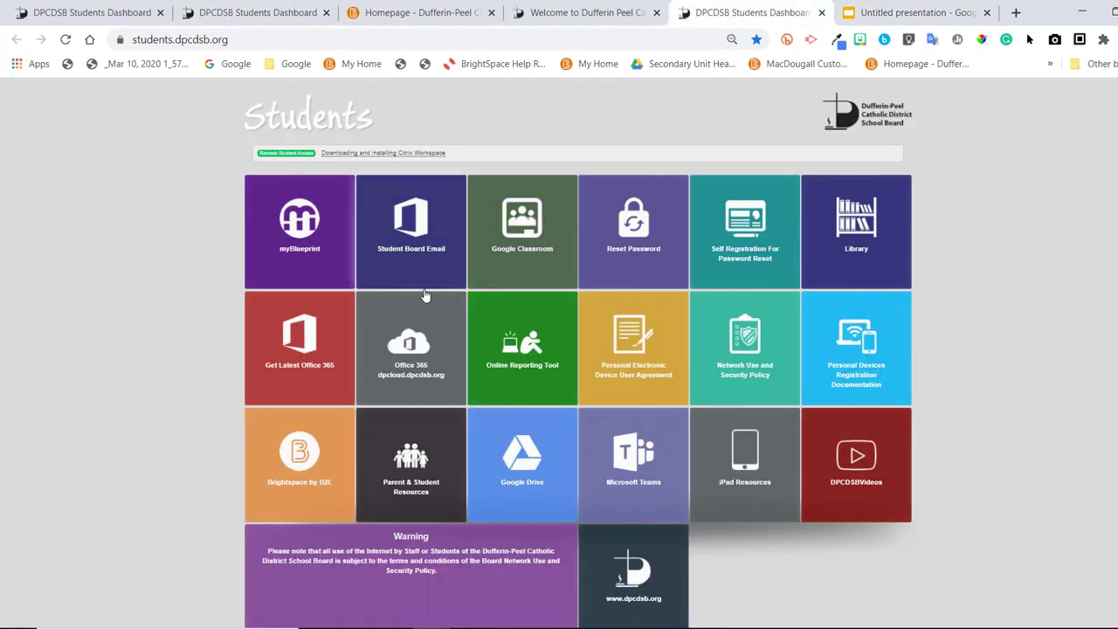
mouse_move(744, 340)
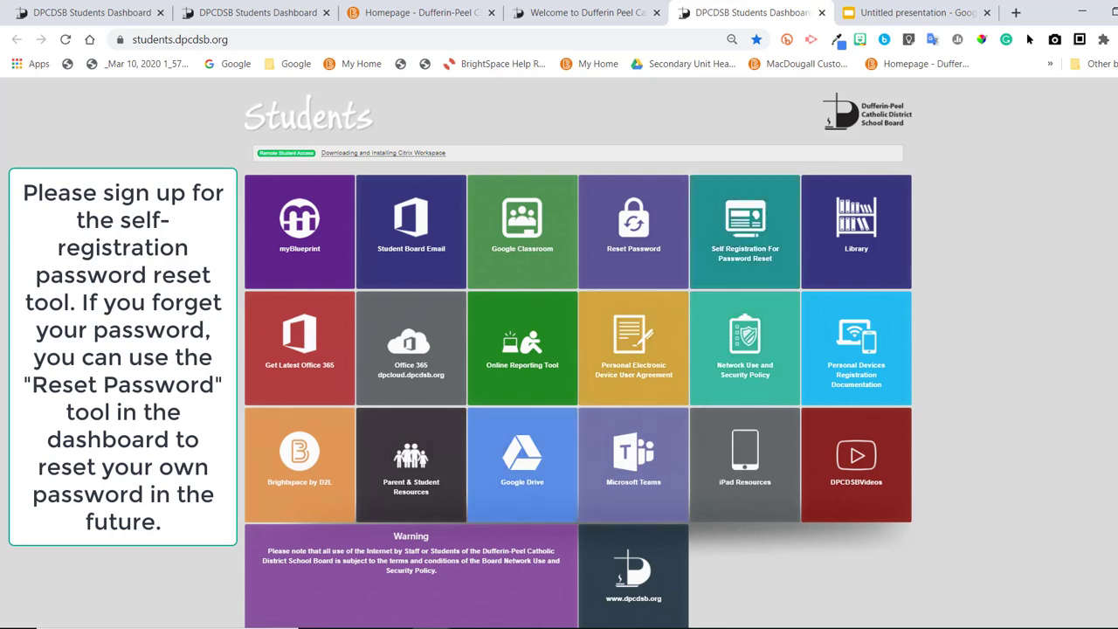
mouse_move(633, 232)
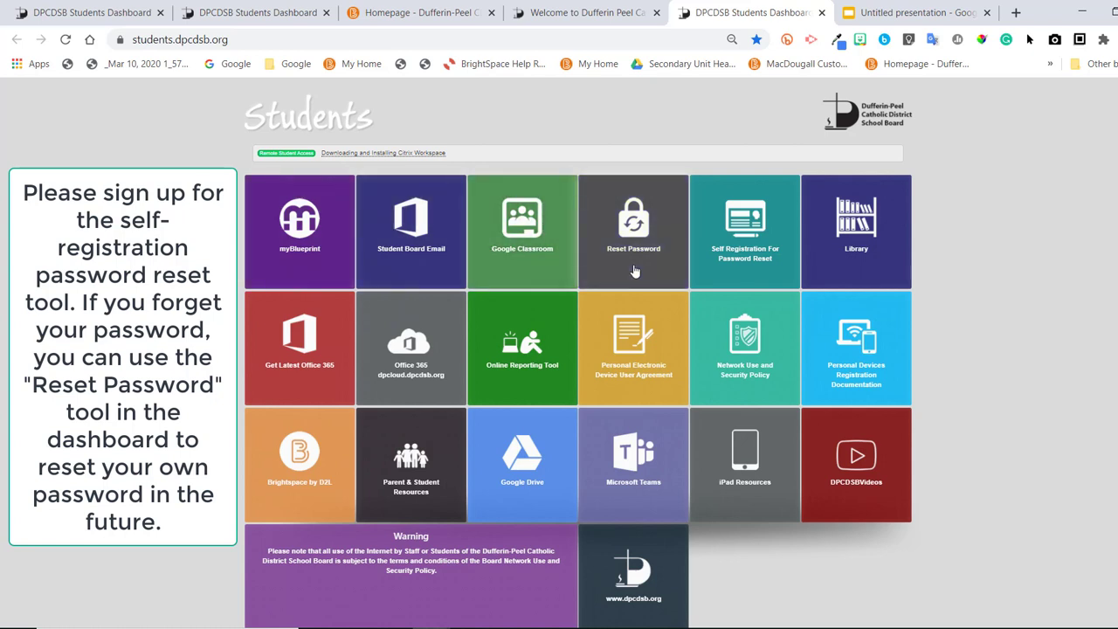